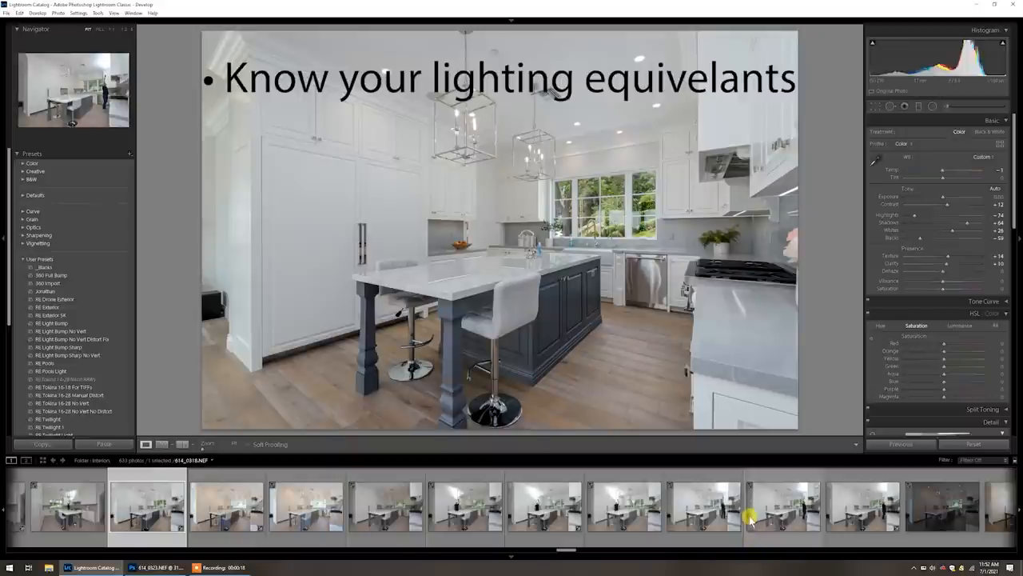
Compare the kitchen brackets in the filmstrip, ending on the dim ambient exposure.
left_click(386, 505)
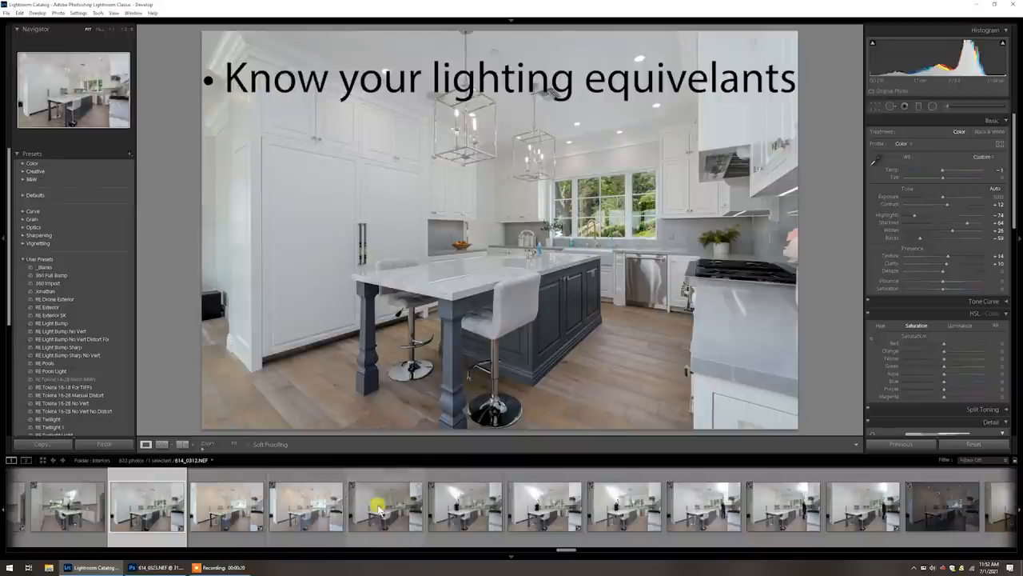
left_click(466, 505)
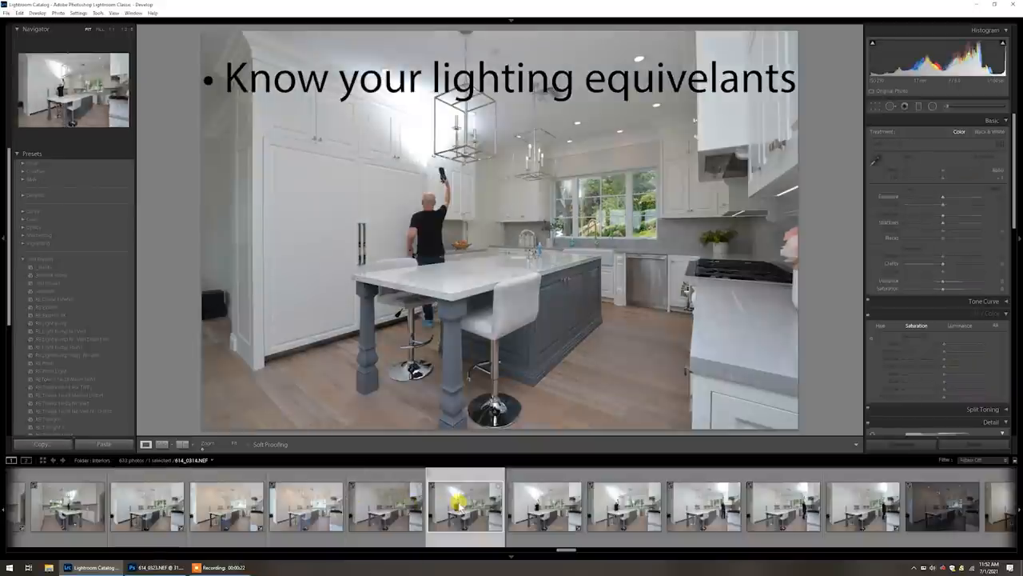
left_click(384, 506)
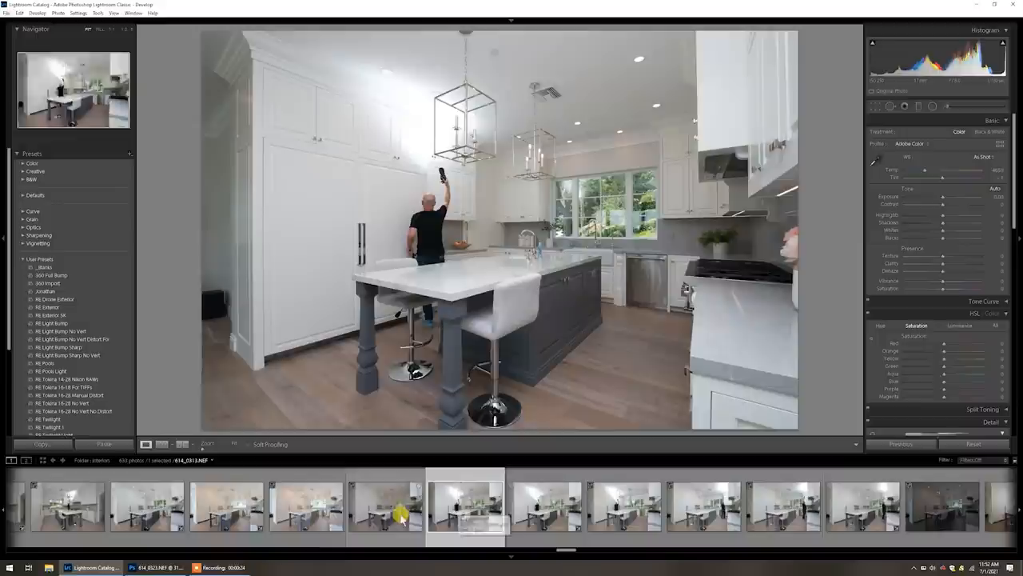
left_click(226, 506)
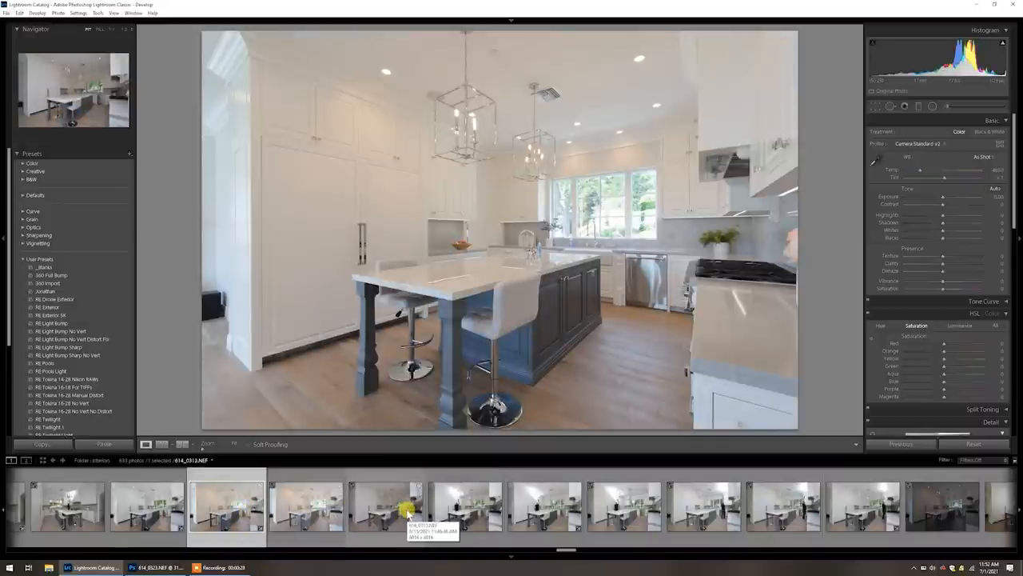
left_click(386, 505)
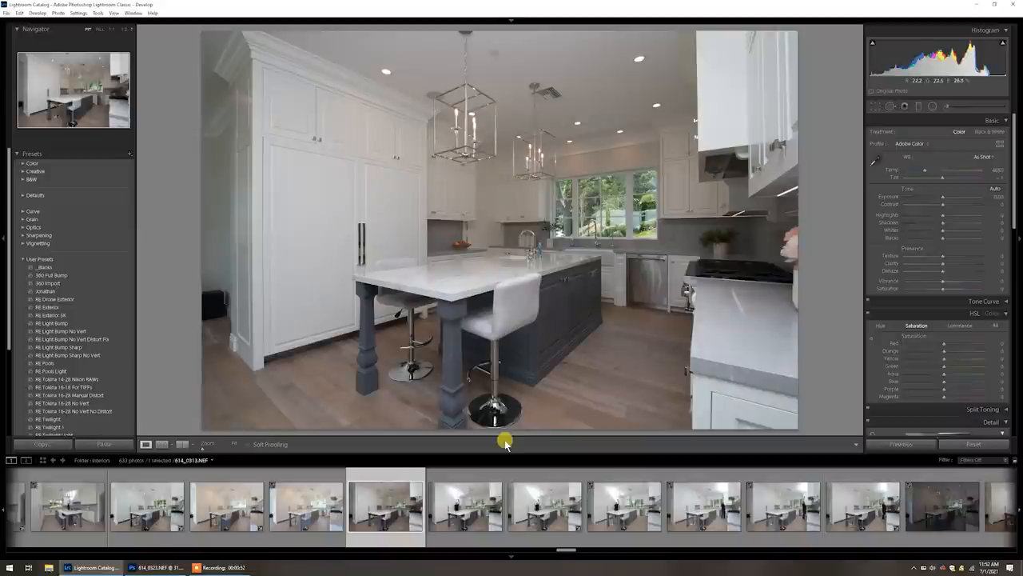
Review the flash frames of the tall cabinets, then the shots lit beside the stove.
left_click(465, 506)
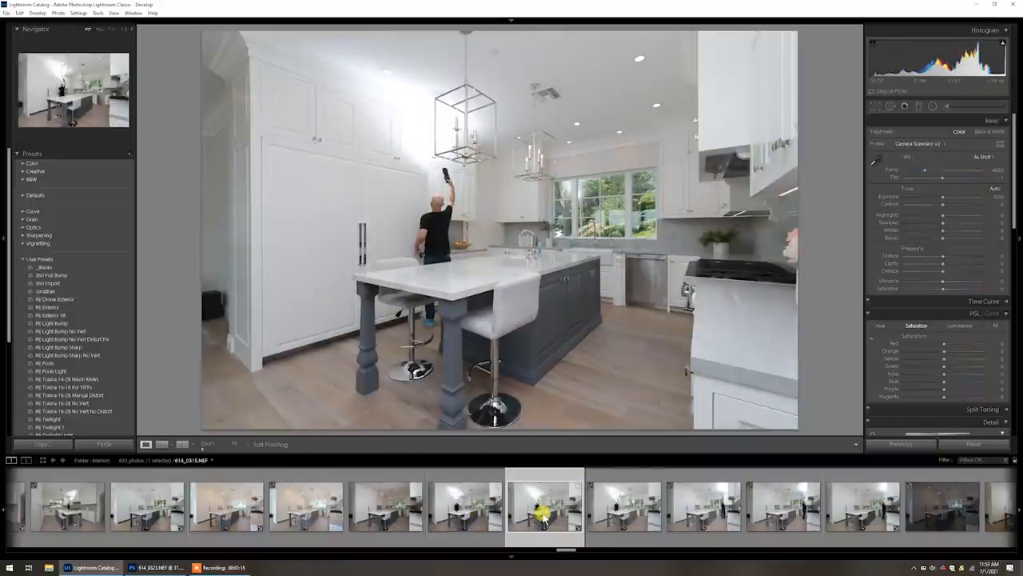
left_click(624, 505)
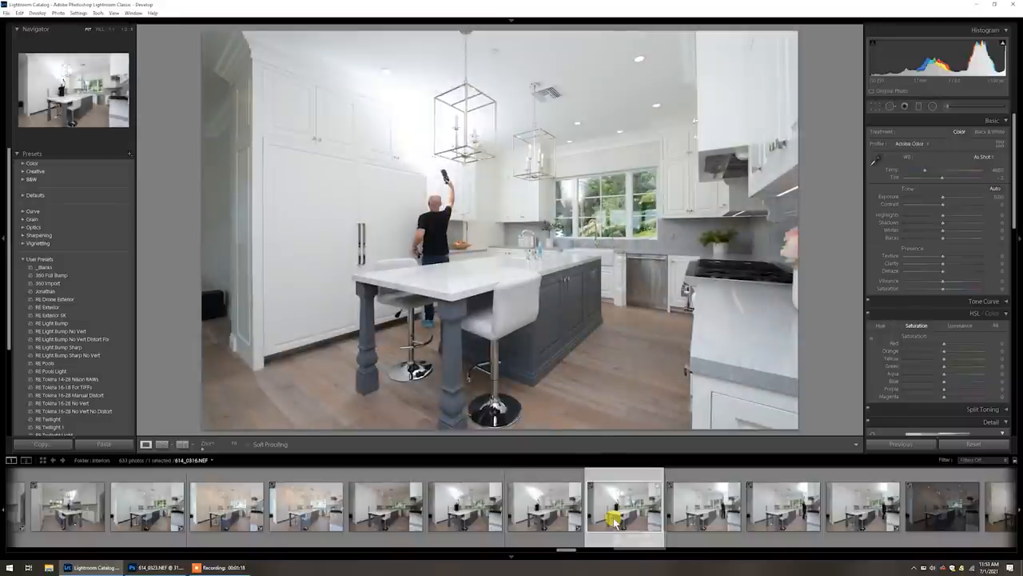
left_click(782, 505)
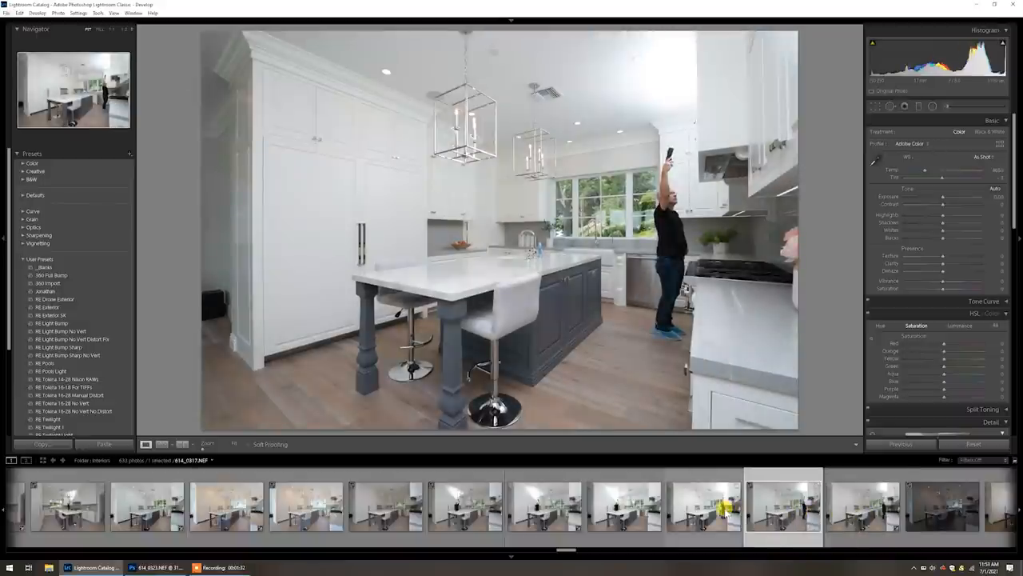
left_click(374, 506)
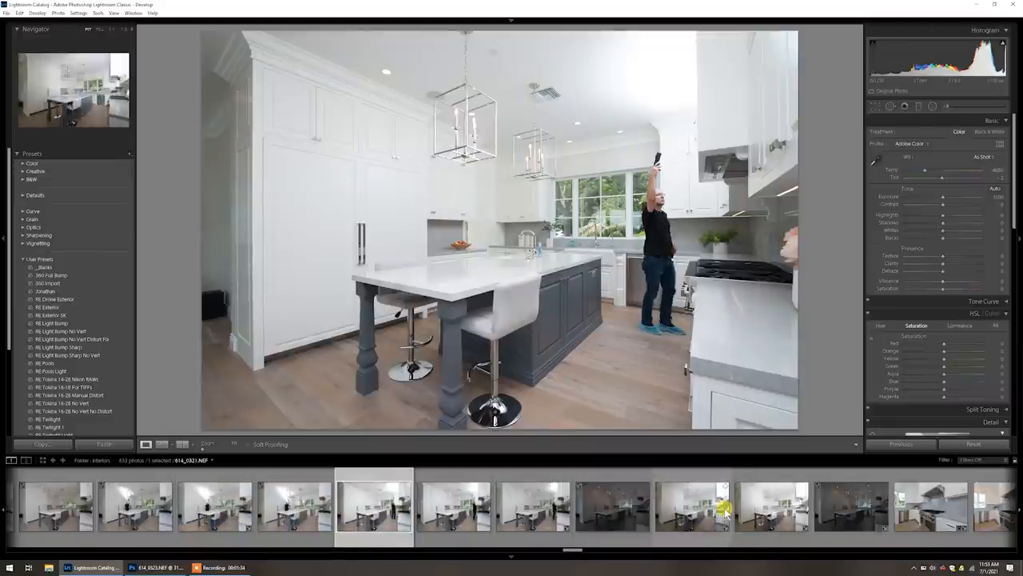
left_click(770, 505)
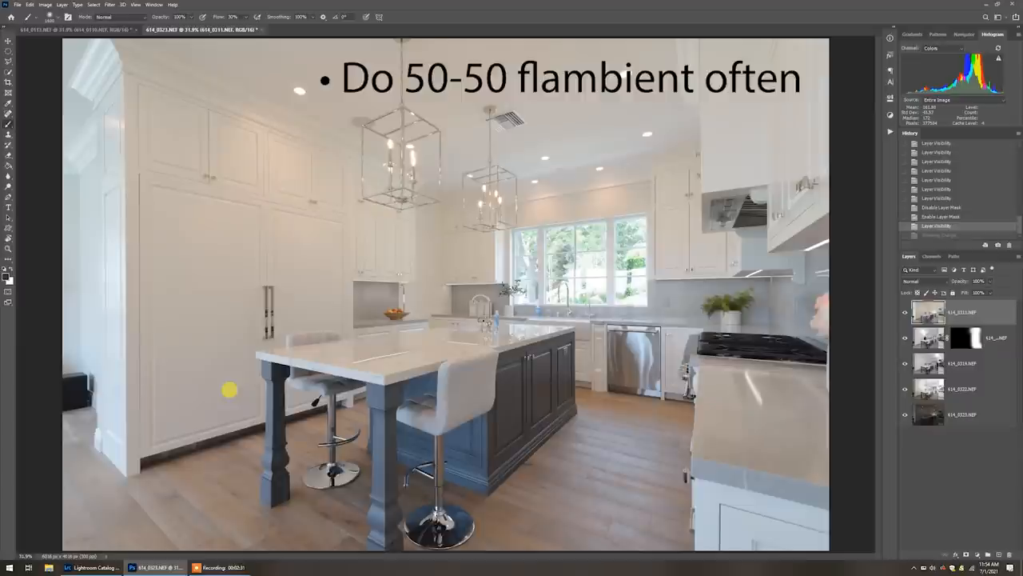
mouse_move(679, 269)
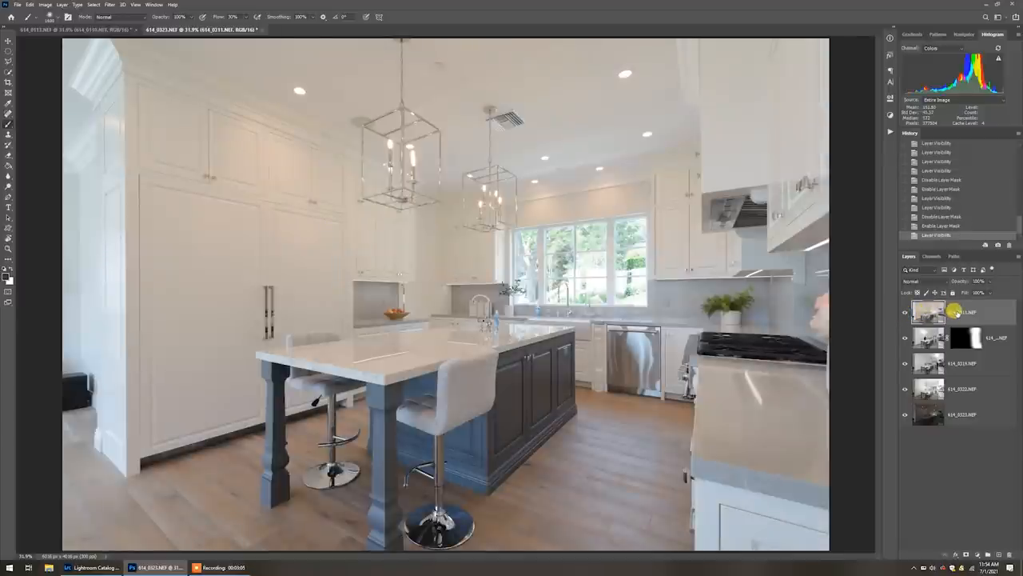
Select the top flash layer and toggle its visibility to compare the blend.
left_click(923, 281)
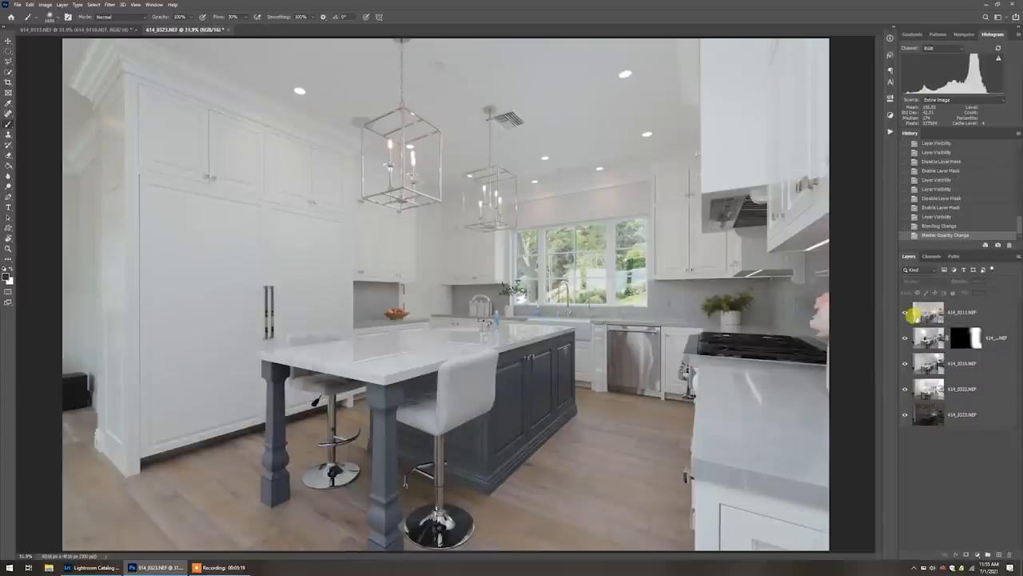
left_click(905, 314)
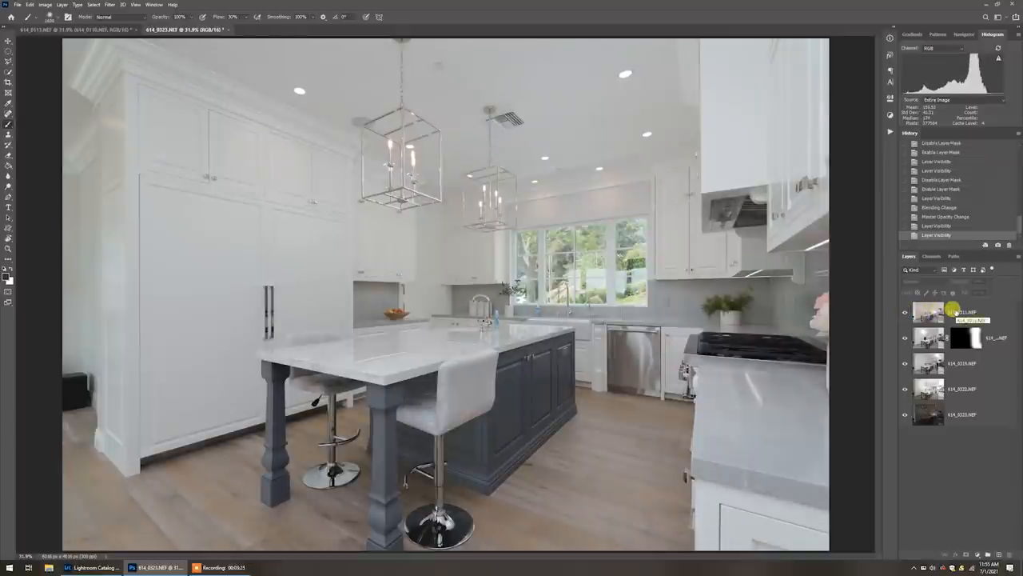
Set the current layer's opacity with the 6 key, then select another exposure layer.
key("Escape")
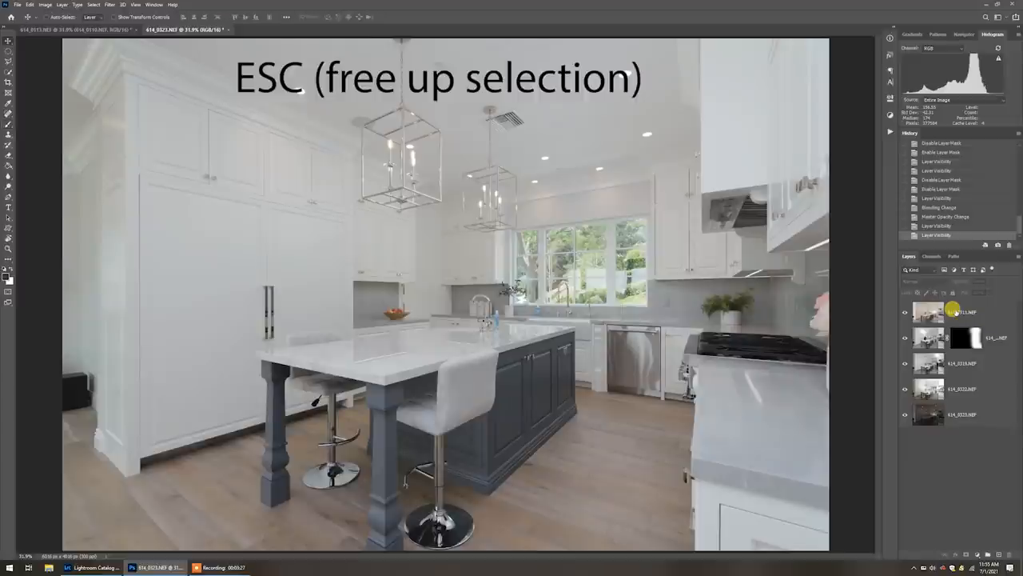
key("6")
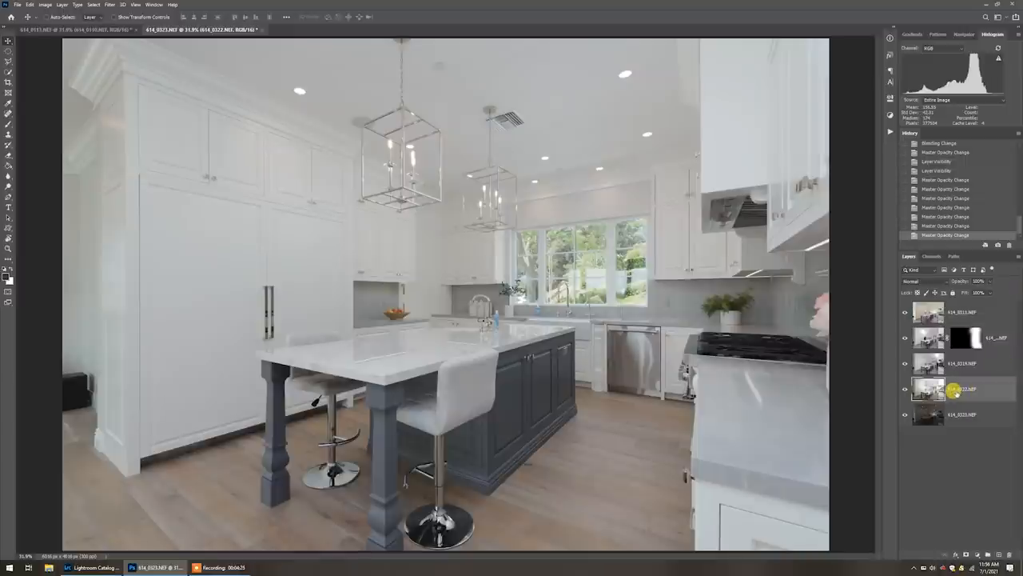
left_click(959, 311)
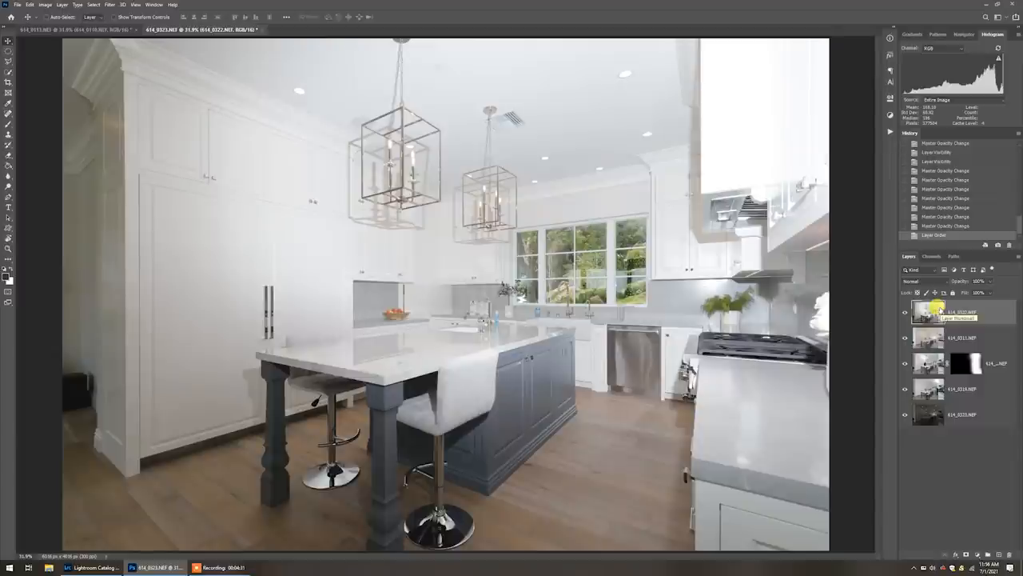
Set the top exposure layer's blend mode to Darken.
left_click(929, 281)
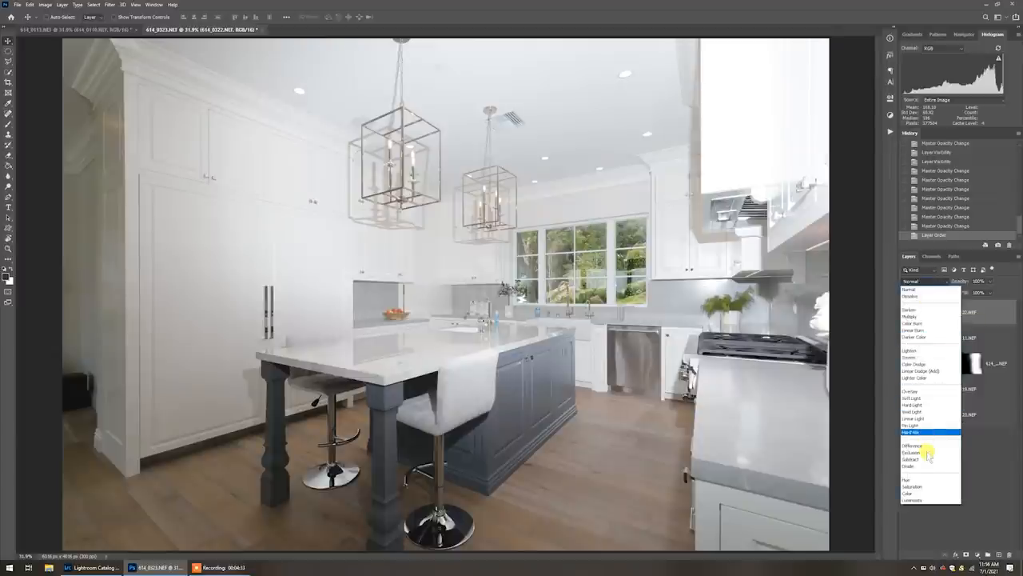
left_click(913, 322)
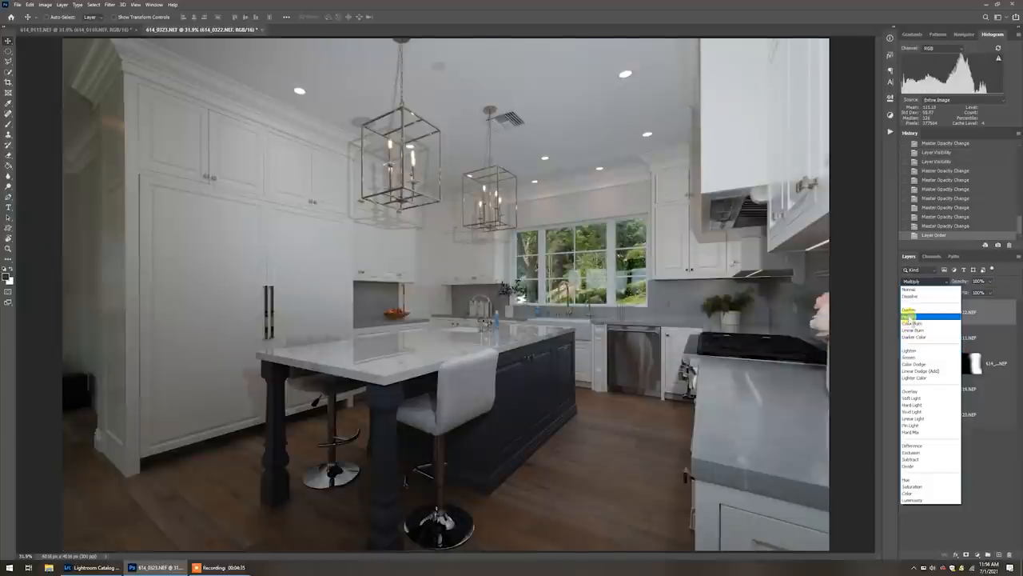
left_click(912, 323)
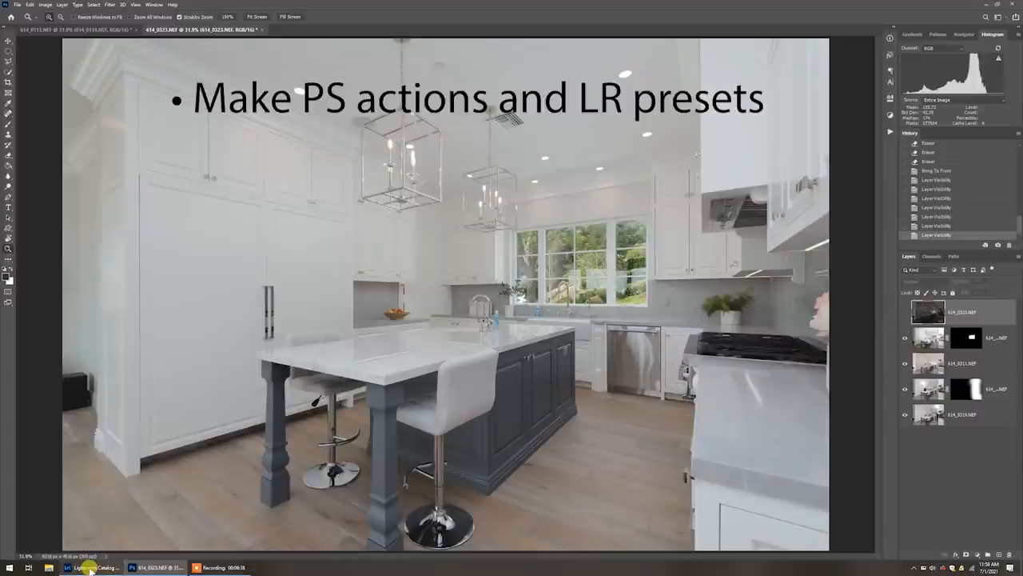
Switch windows from the taskbar while working on layer 614_0311.
left_click(87, 567)
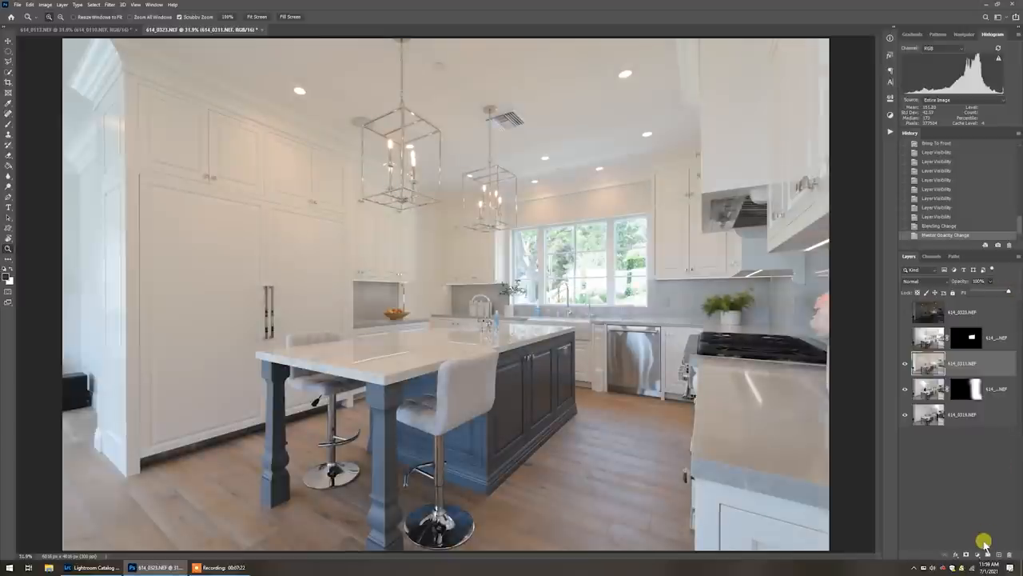
mouse_move(962, 468)
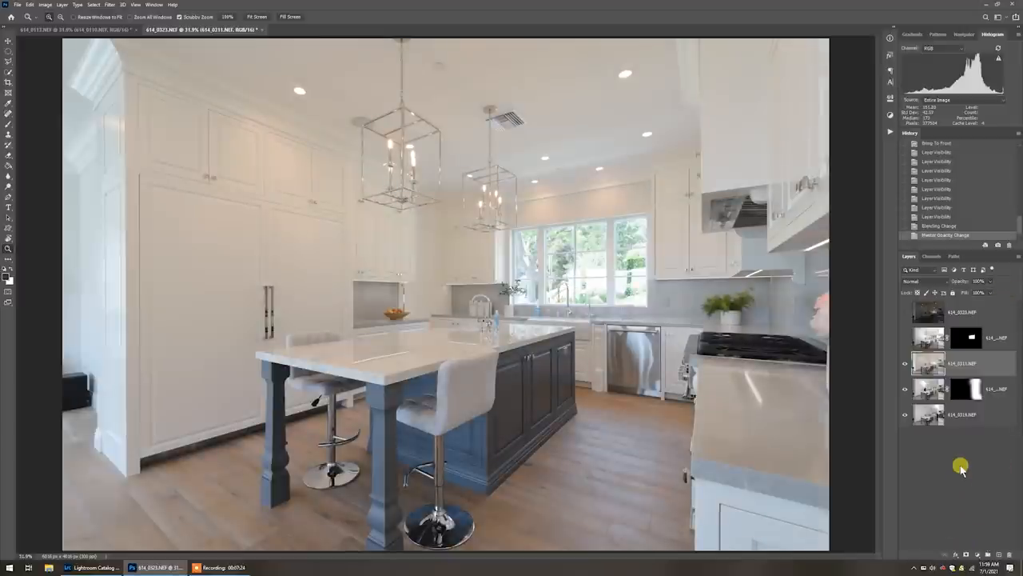
mouse_move(930, 466)
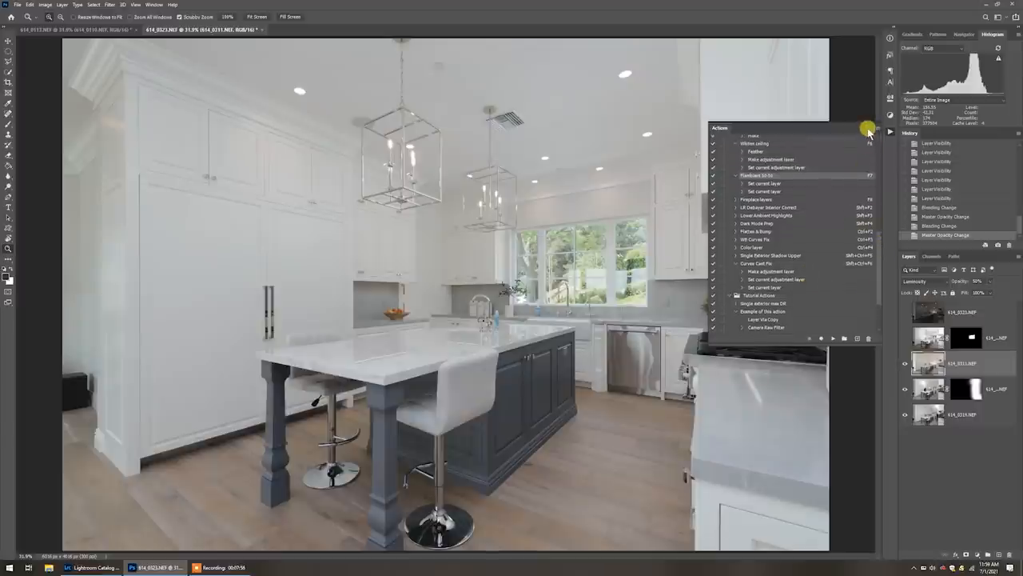
Close the Actions panel.
left_click(868, 129)
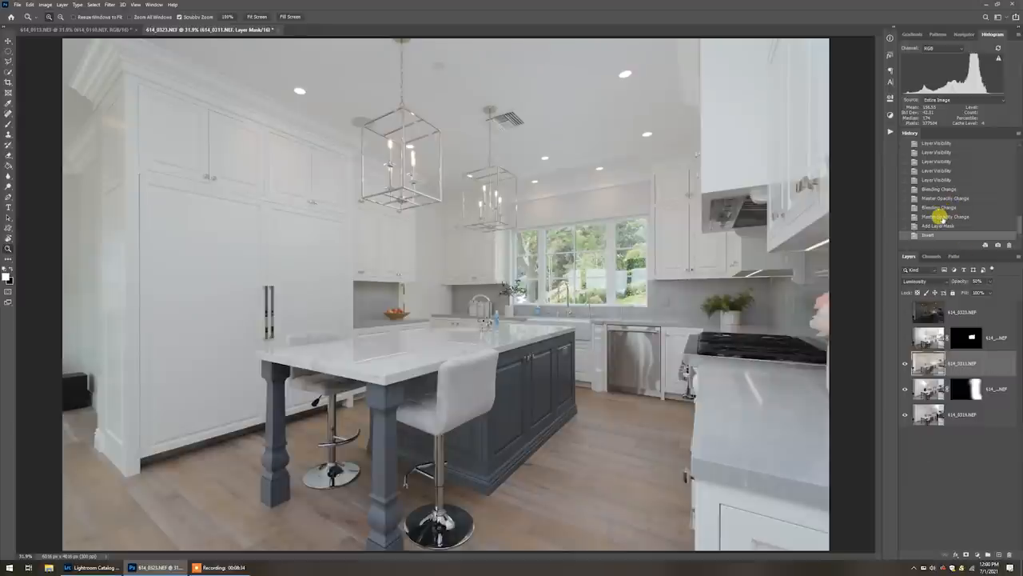
left_click(61, 4)
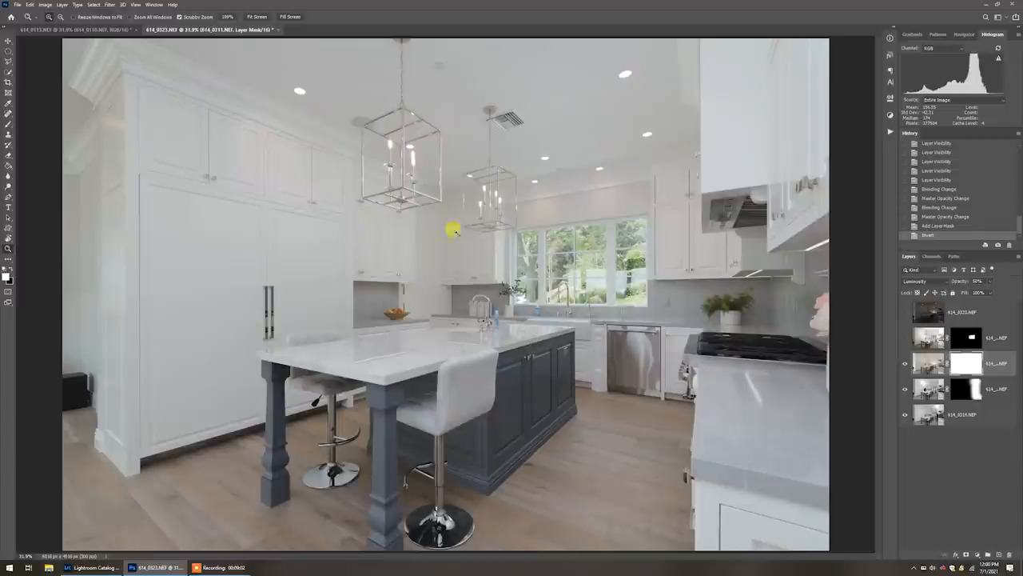
mouse_move(580, 282)
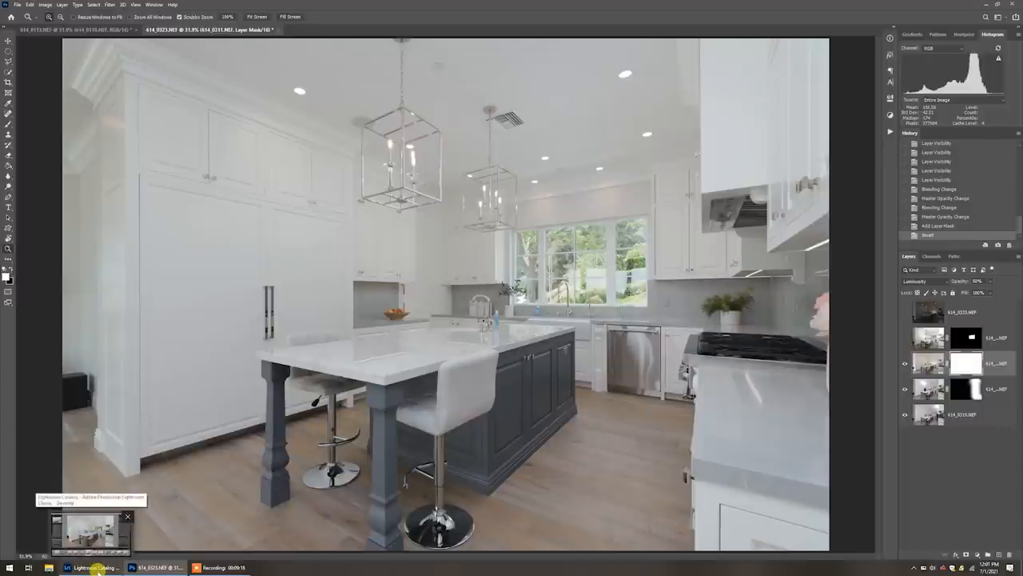
In Lightroom, open Edit > Preferences and keep External Editing compression at None.
left_click(91, 567)
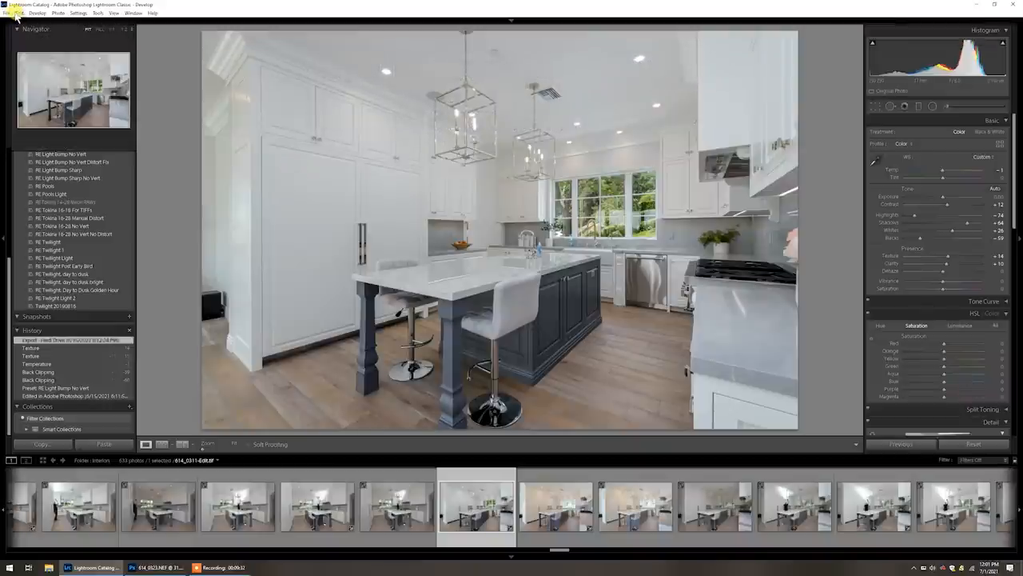
left_click(16, 12)
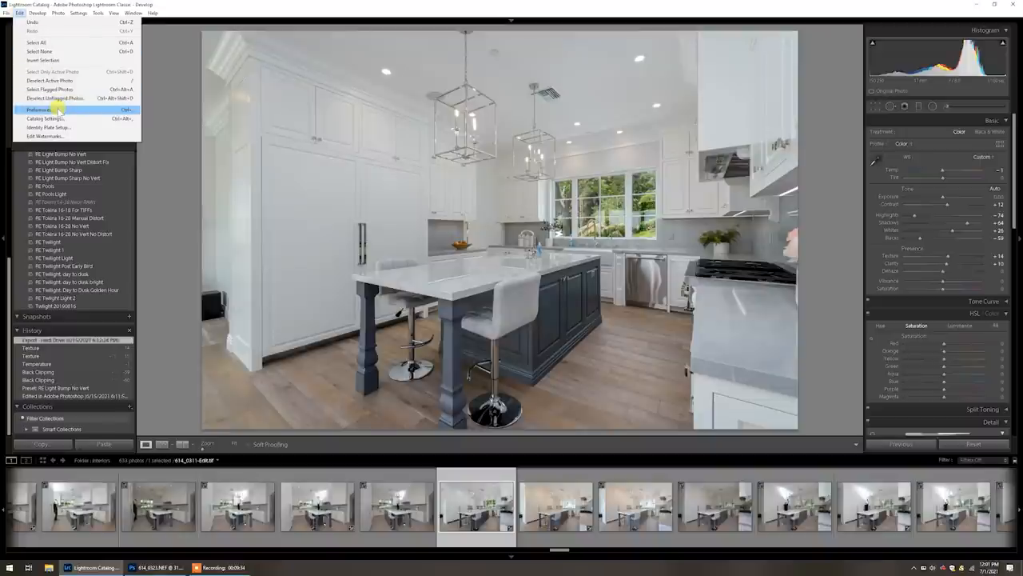
left_click(42, 110)
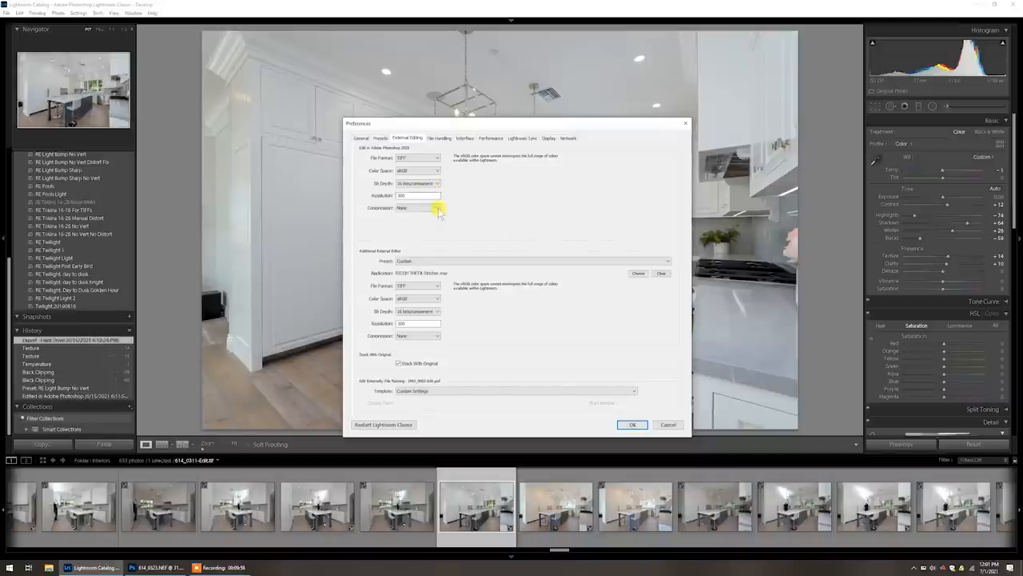
left_click(417, 208)
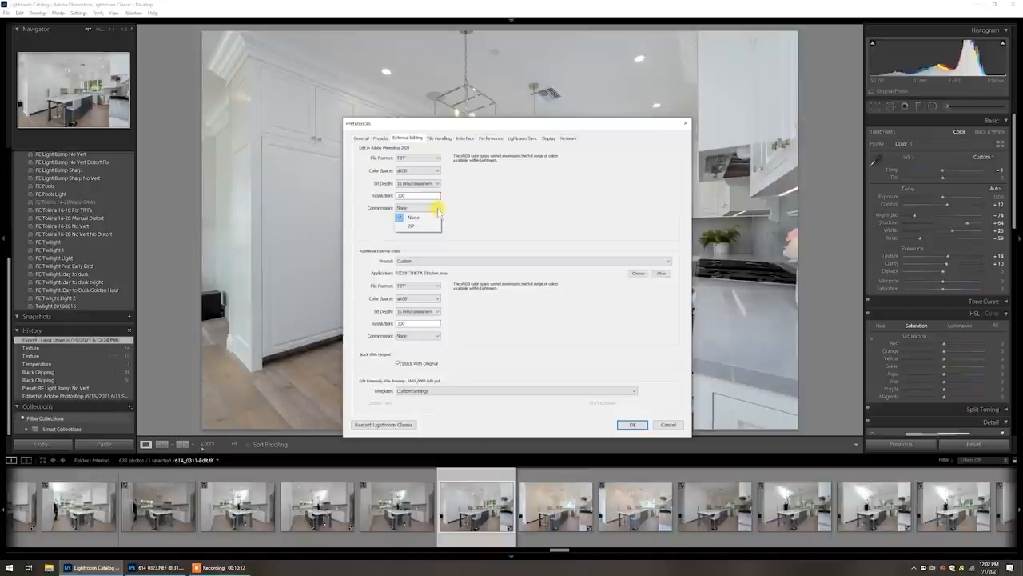
left_click(413, 216)
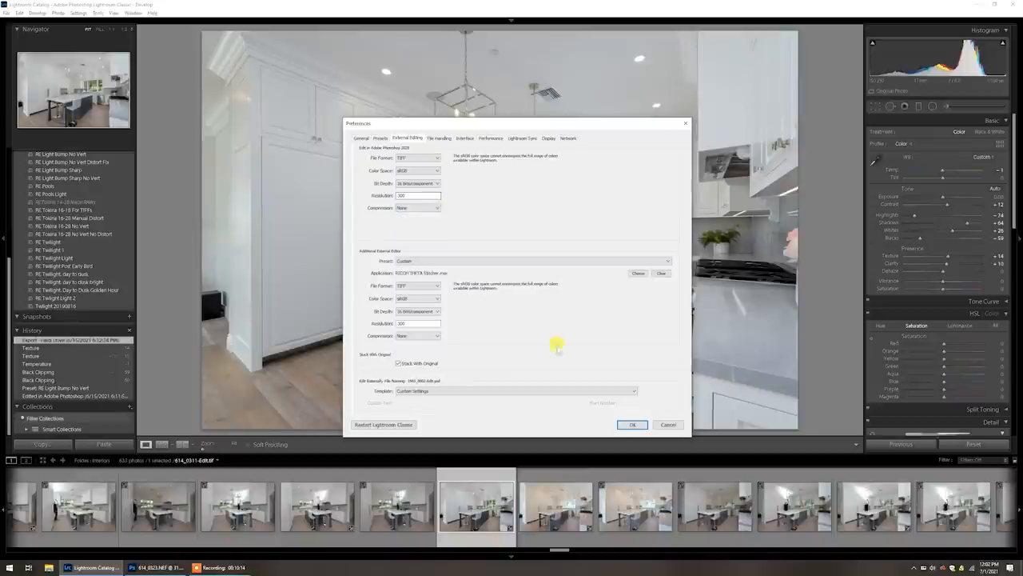